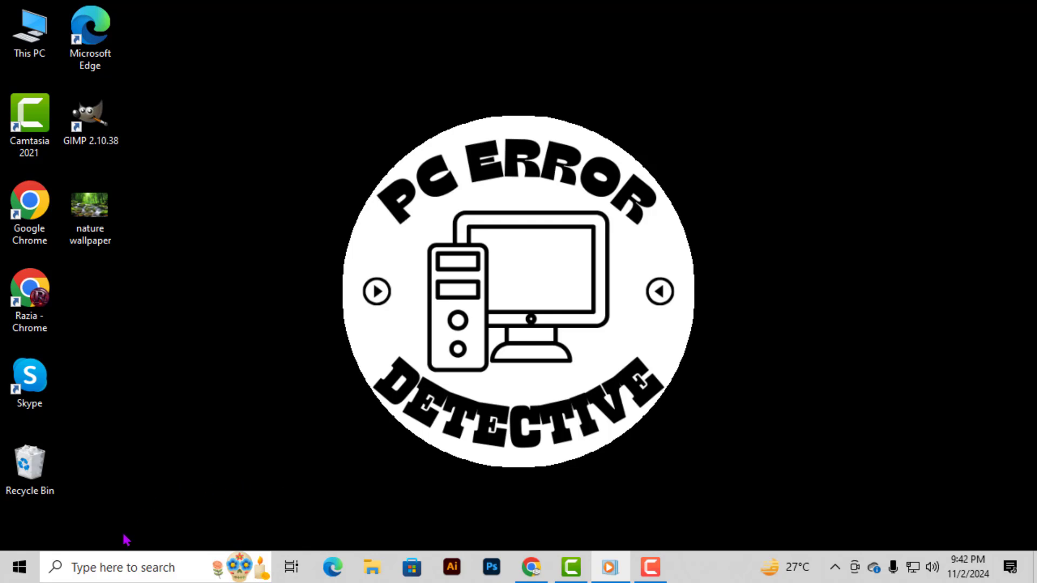
- Search 'firewall', open Advanced Security, view Inbound Rules, and start a New Rule
{"action": "left_click", "coordinate": [122, 566]}
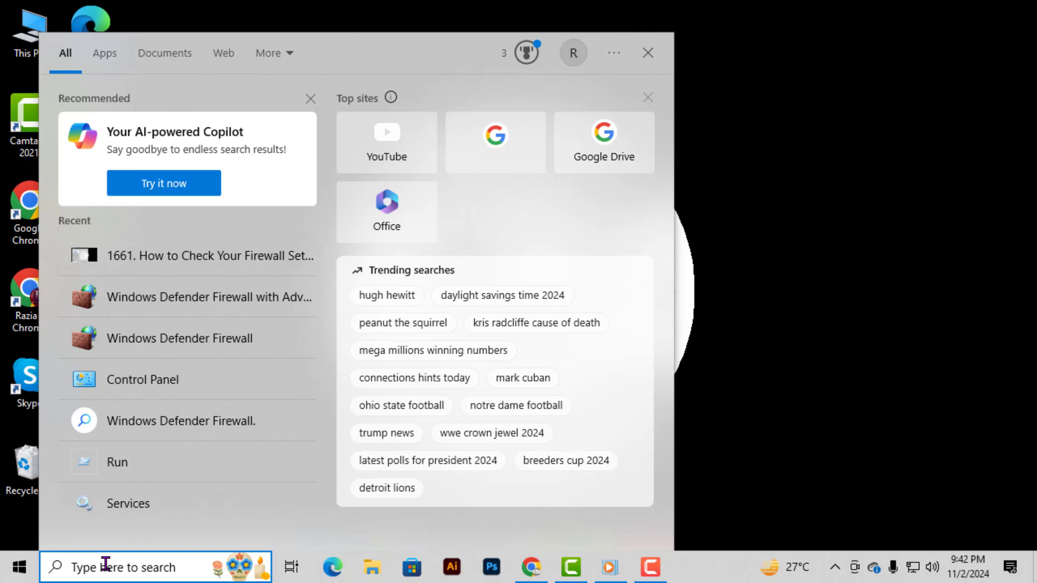
{"action": "type", "text": "firewall."}
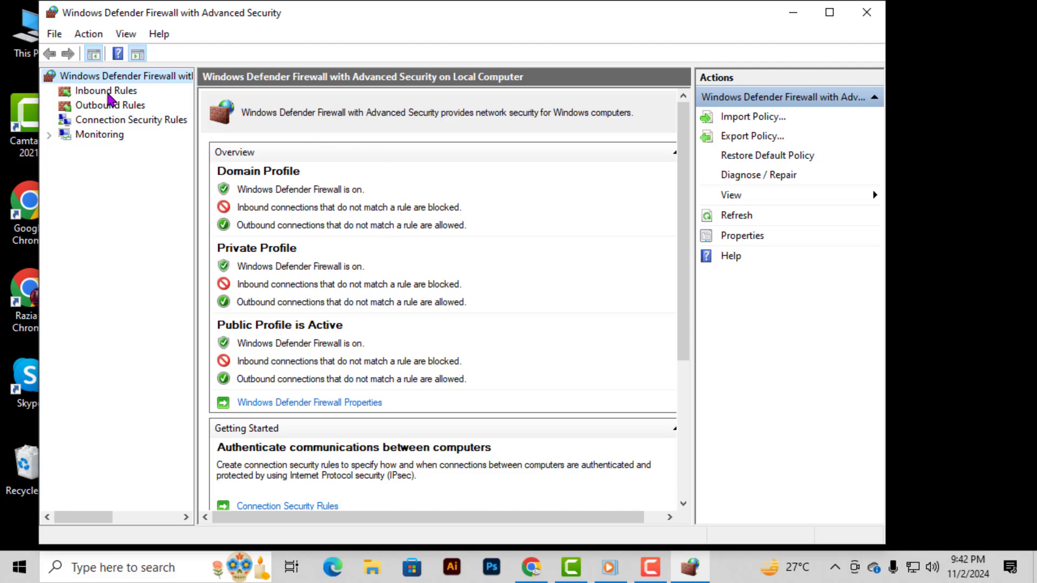
{"action": "left_click", "coordinate": [107, 91]}
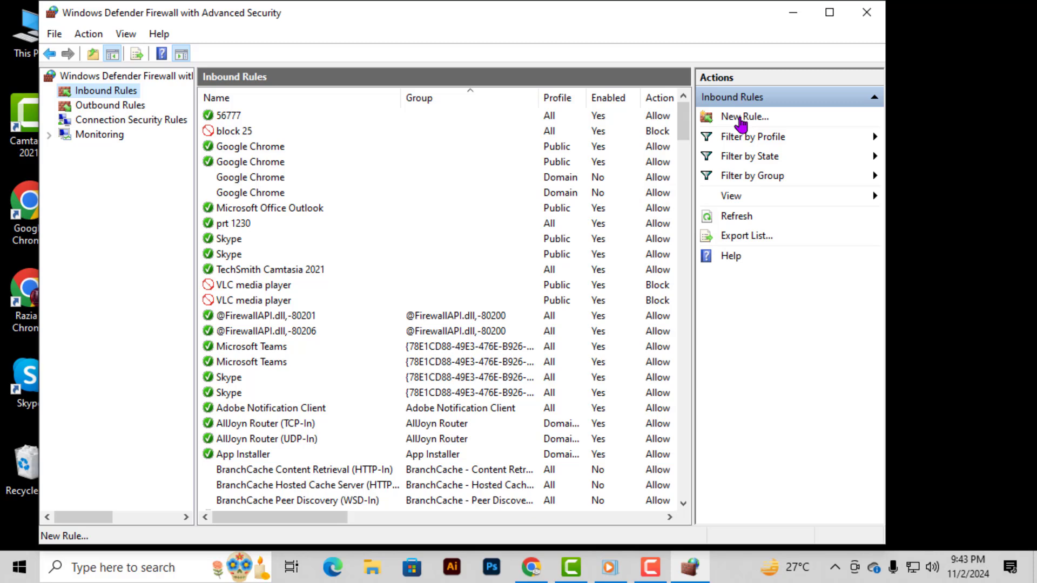
{"action": "left_click", "coordinate": [742, 117]}
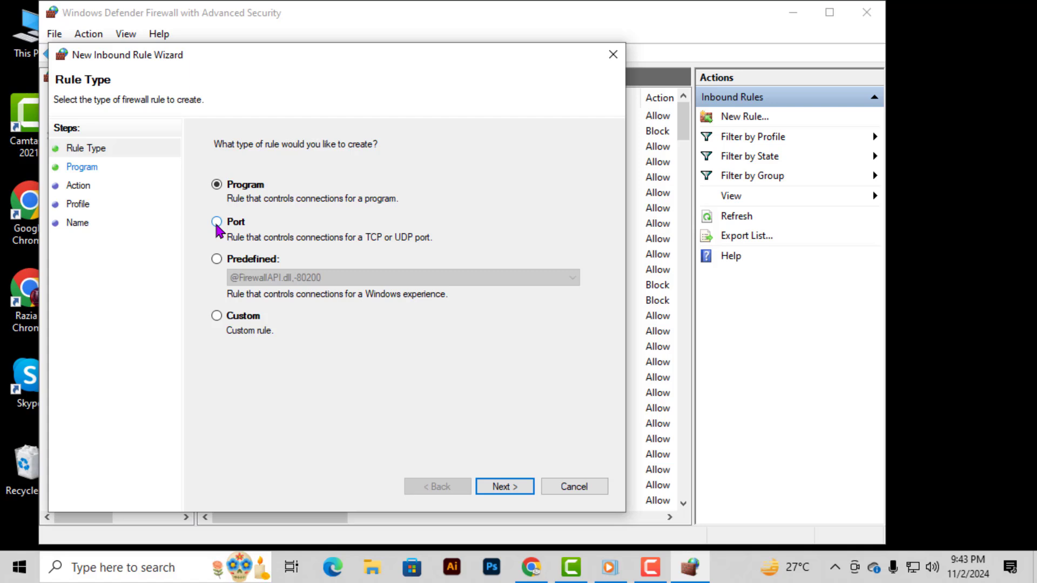
{"action": "mouse_move", "coordinate": [250, 234]}
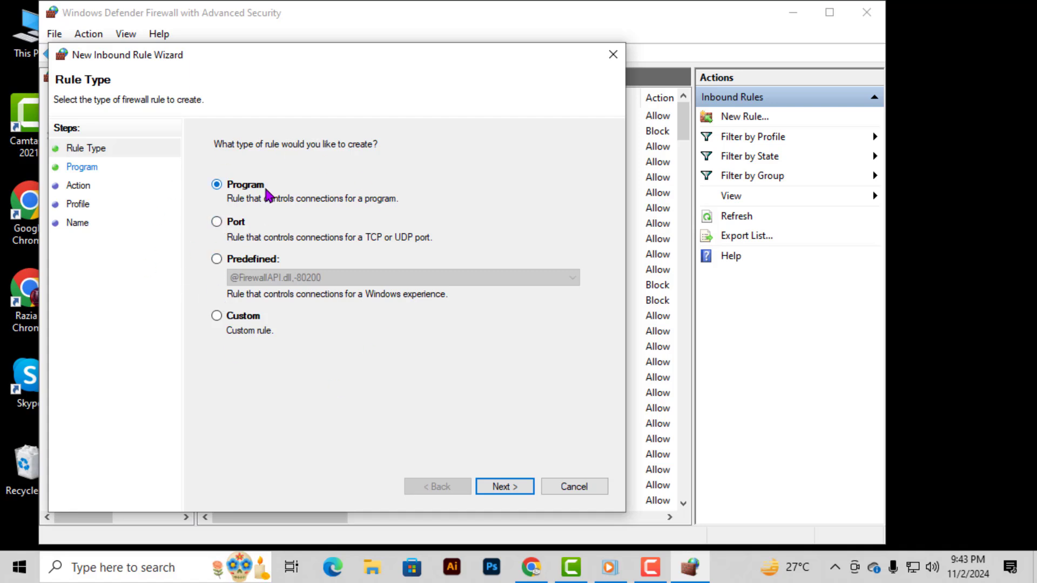
- Choose Port as the rule type and advance to protocol and ports
{"action": "left_click", "coordinate": [216, 222]}
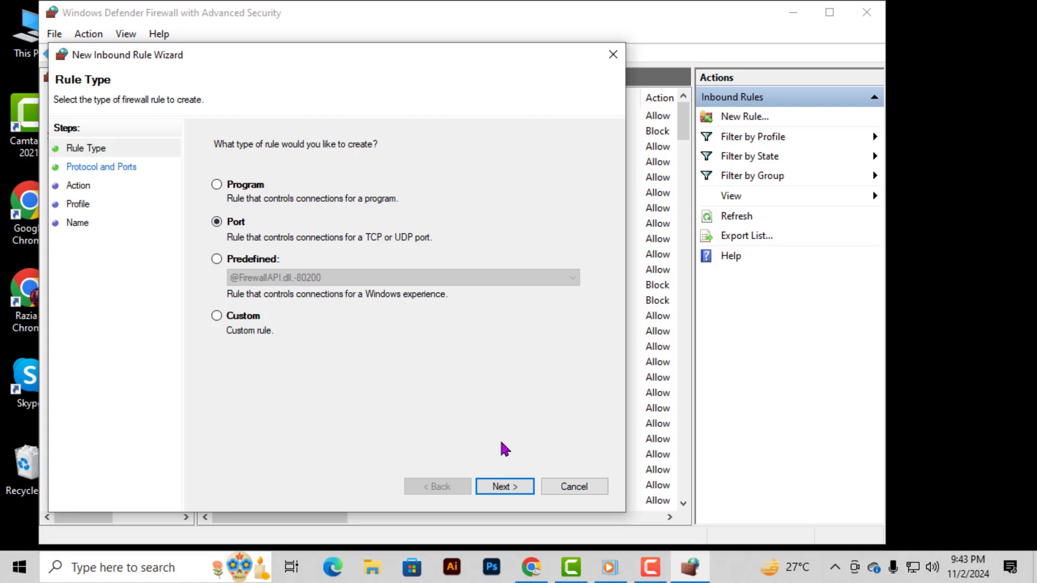
{"action": "left_click", "coordinate": [504, 486]}
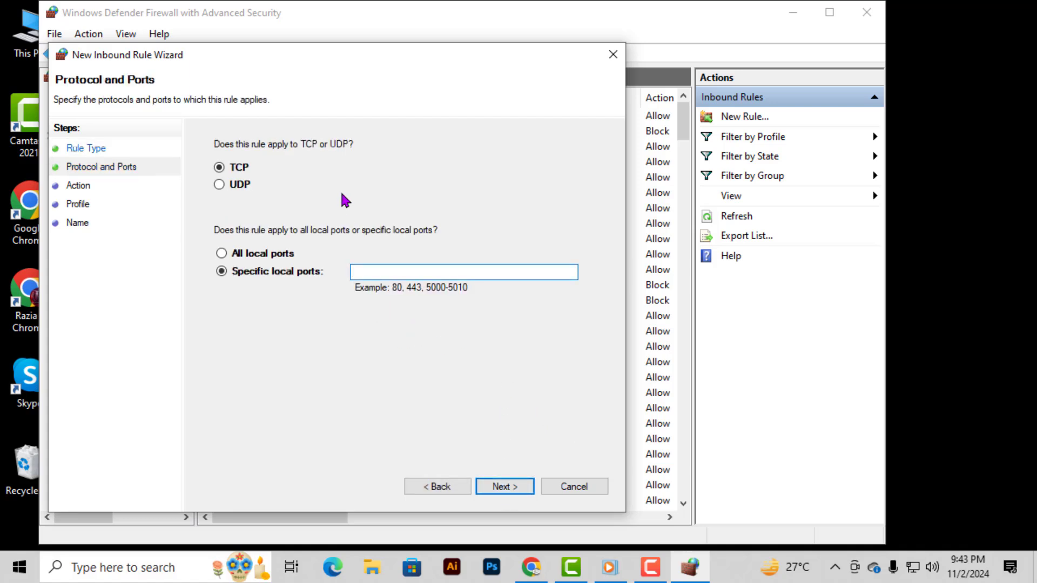
- Restrict the TCP rule to specific local port 56777 and advance
{"action": "left_click", "coordinate": [463, 272]}
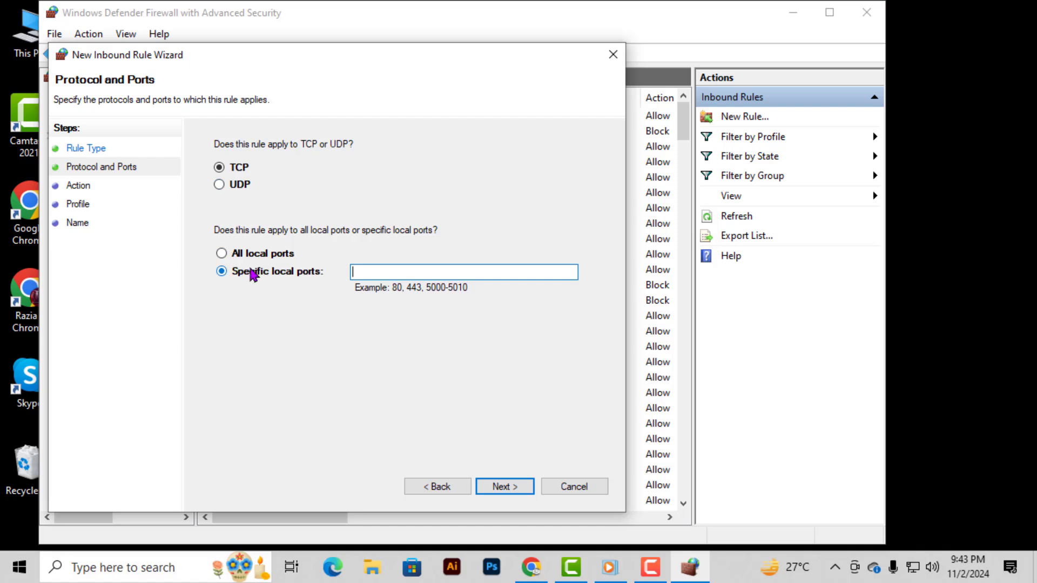
{"action": "mouse_move", "coordinate": [274, 282]}
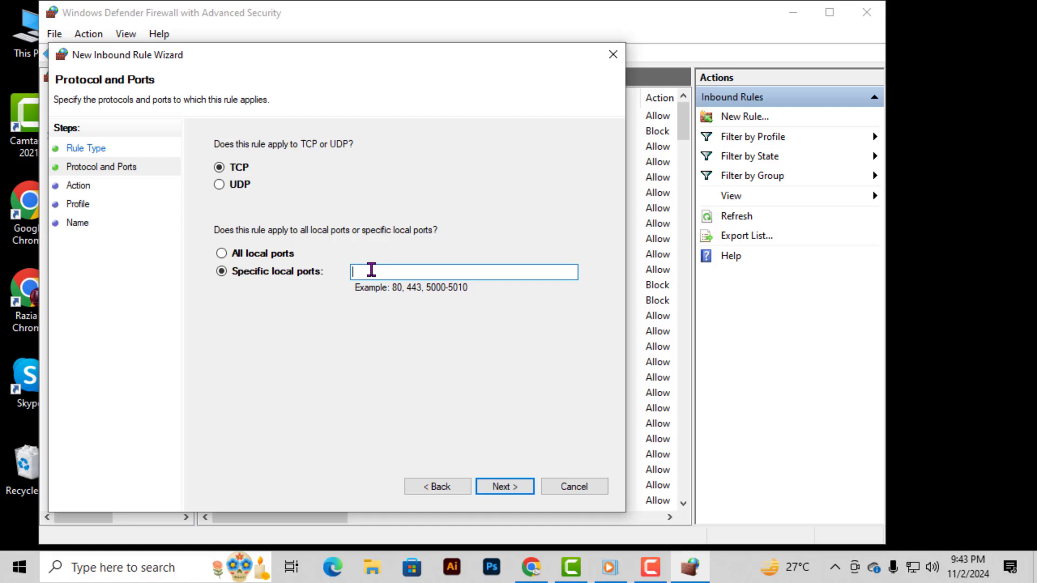
{"action": "type", "text": "5"}
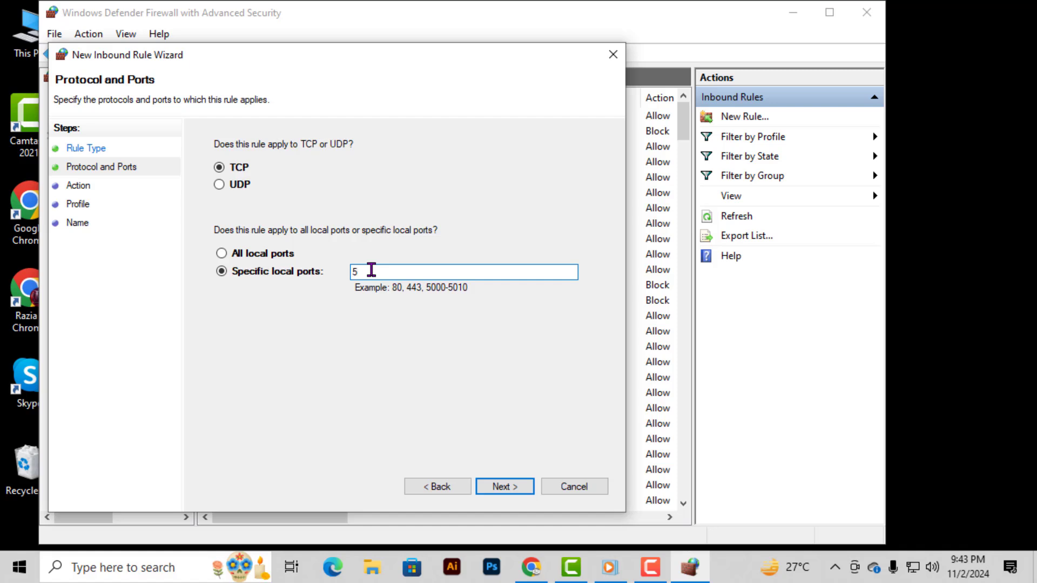
{"action": "type", "text": "6777"}
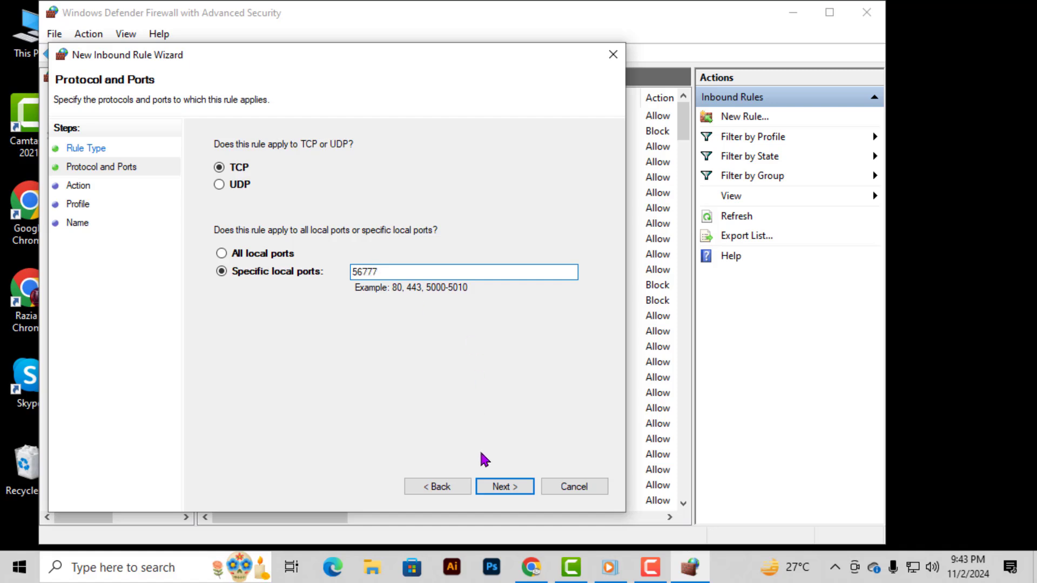
{"action": "left_click", "coordinate": [504, 486]}
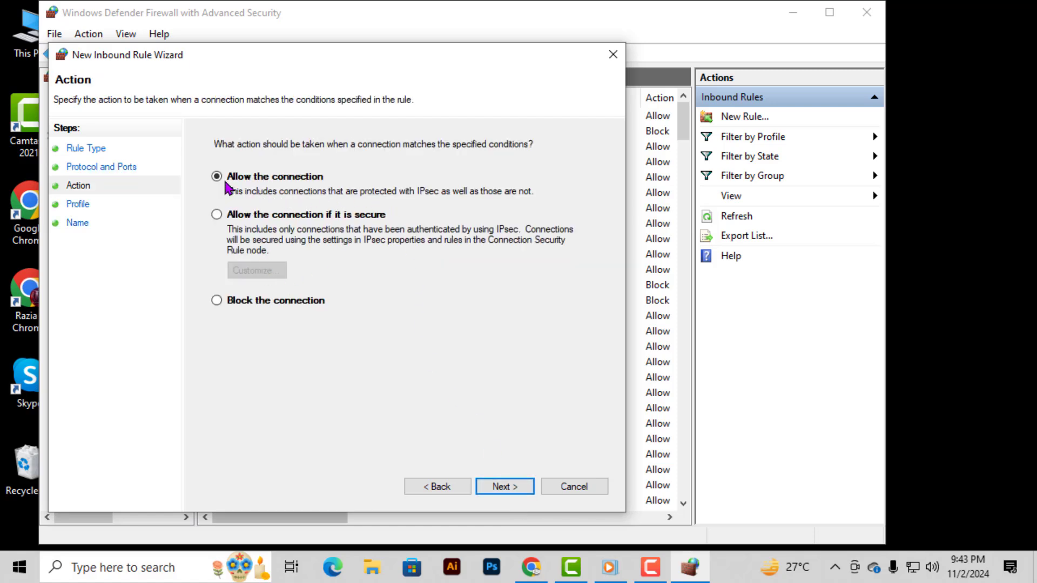
- Set the rule action to 'Allow the connection' and advance to profiles
{"action": "left_click", "coordinate": [217, 176]}
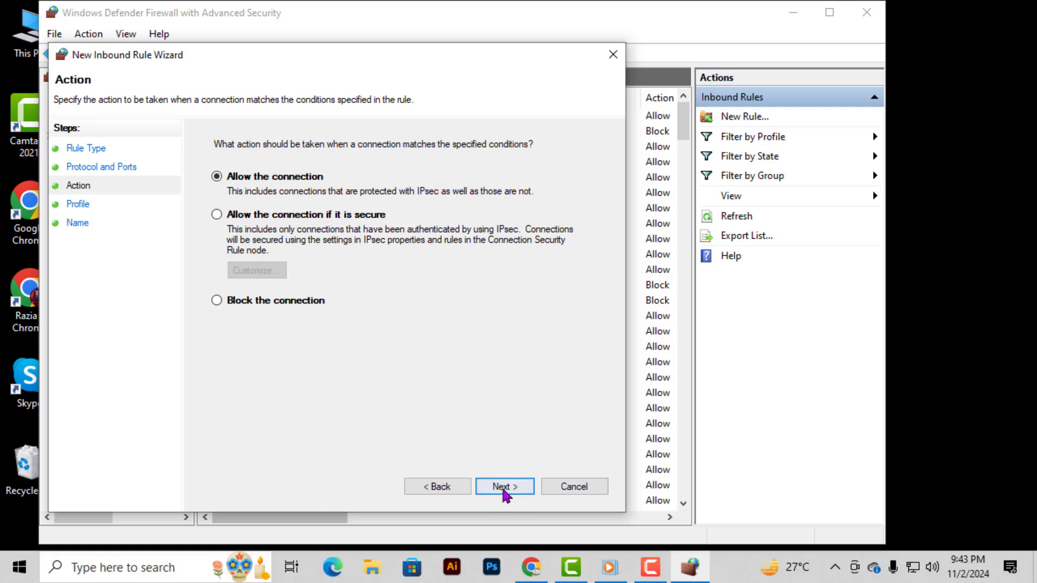
{"action": "left_click", "coordinate": [504, 486]}
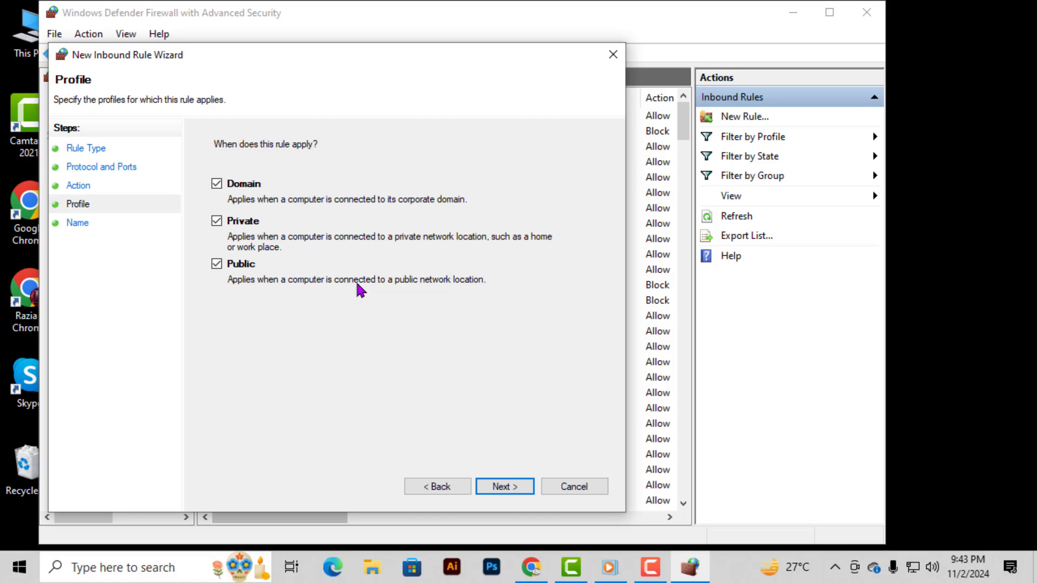
{"action": "mouse_move", "coordinate": [240, 258]}
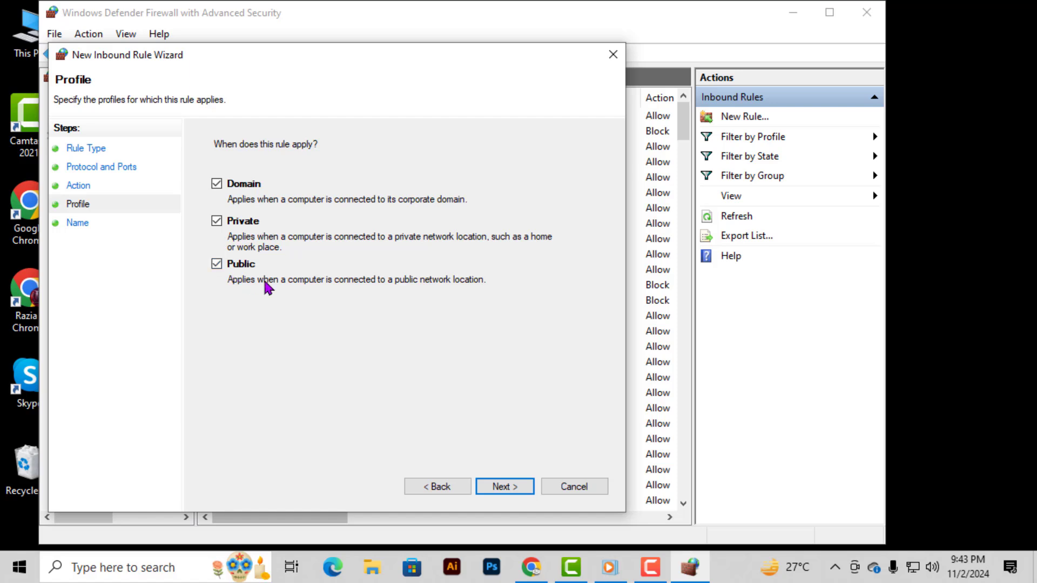
{"action": "mouse_move", "coordinate": [524, 486]}
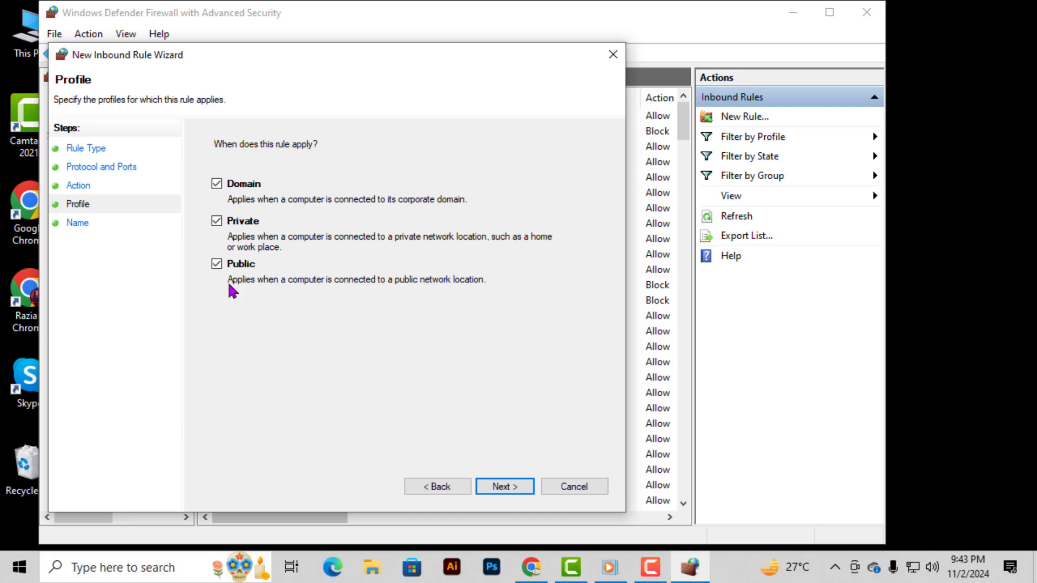
{"action": "mouse_move", "coordinate": [502, 481]}
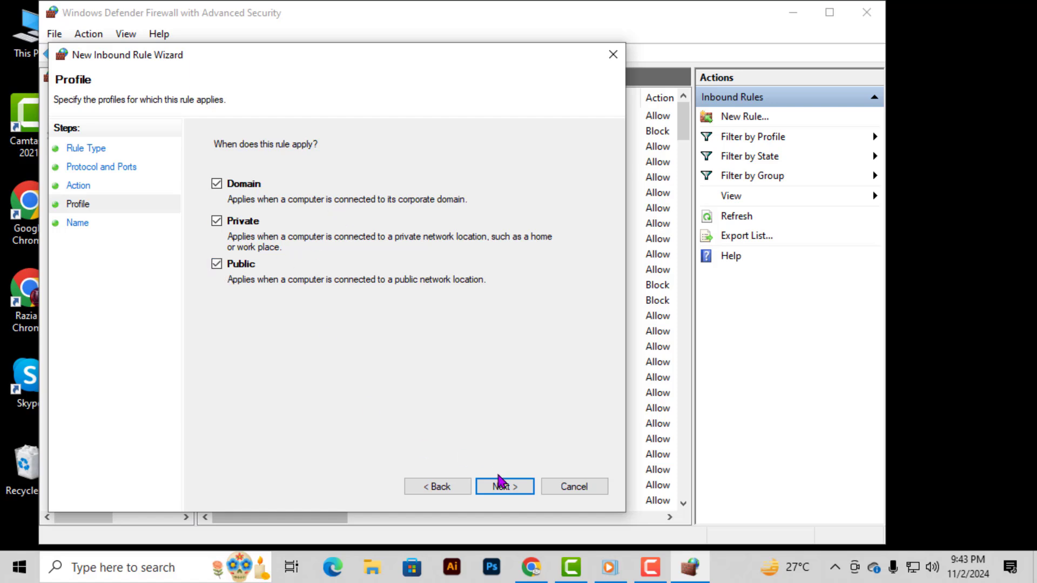
- Keep Domain, Private and Public profiles checked and advance to naming
{"action": "left_click", "coordinate": [504, 486]}
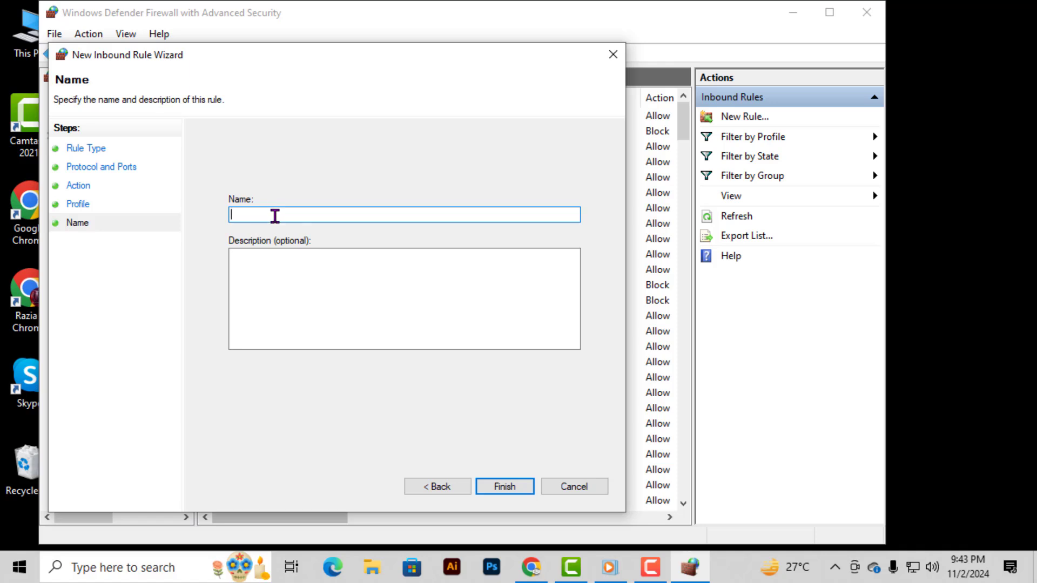
- Start typing the rule name 'vtc' in the Name field
{"action": "type", "text": "vtc t"}
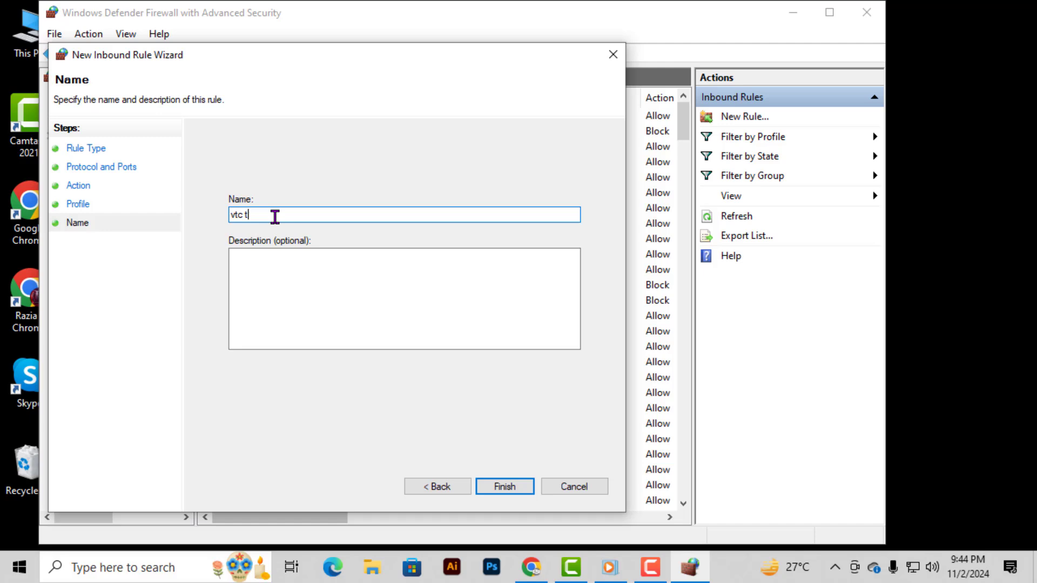
{"action": "type", "text": "c"}
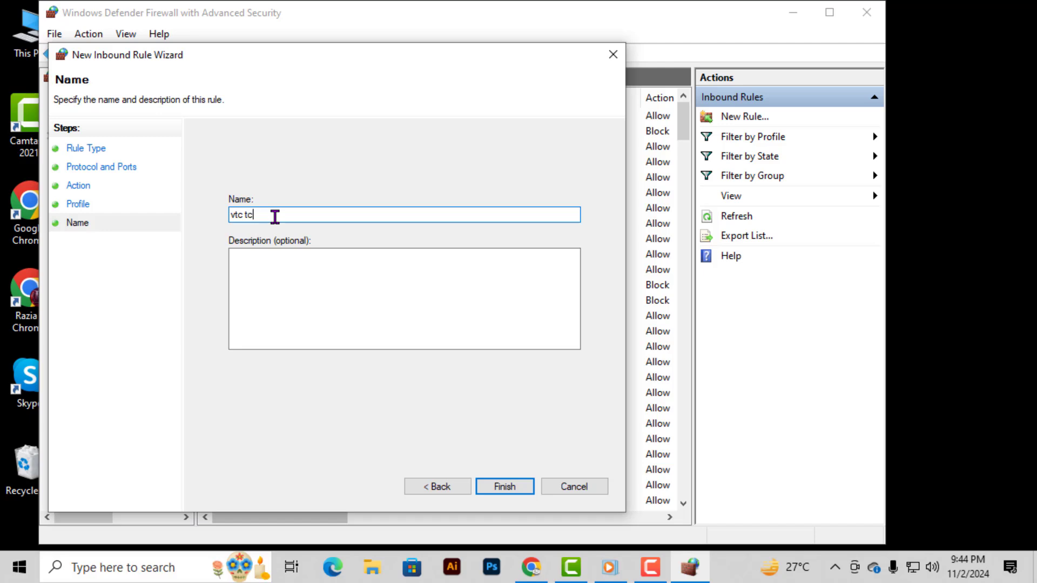